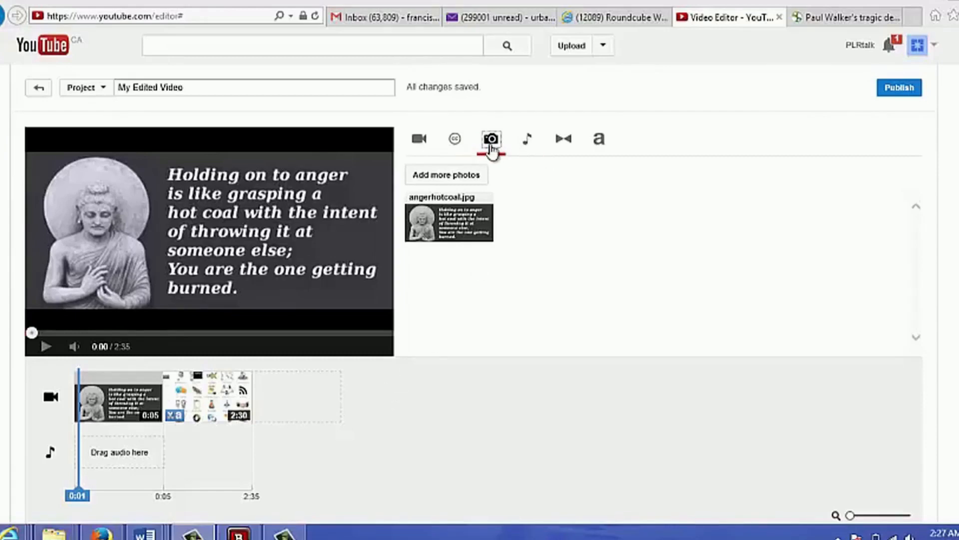
mouse_move(527, 149)
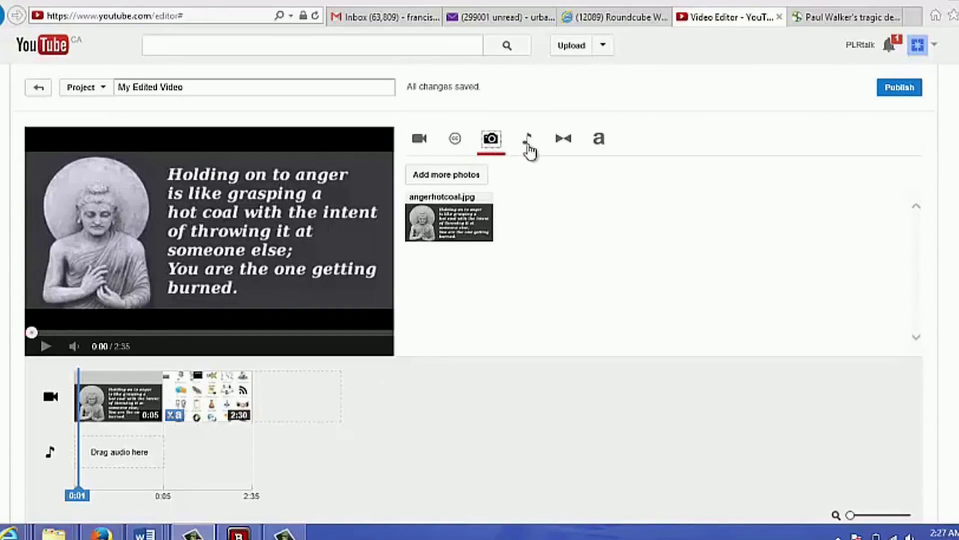
Add the Payday track by Jason Farnham to the audio lane beneath the photo clip.
left_click(524, 138)
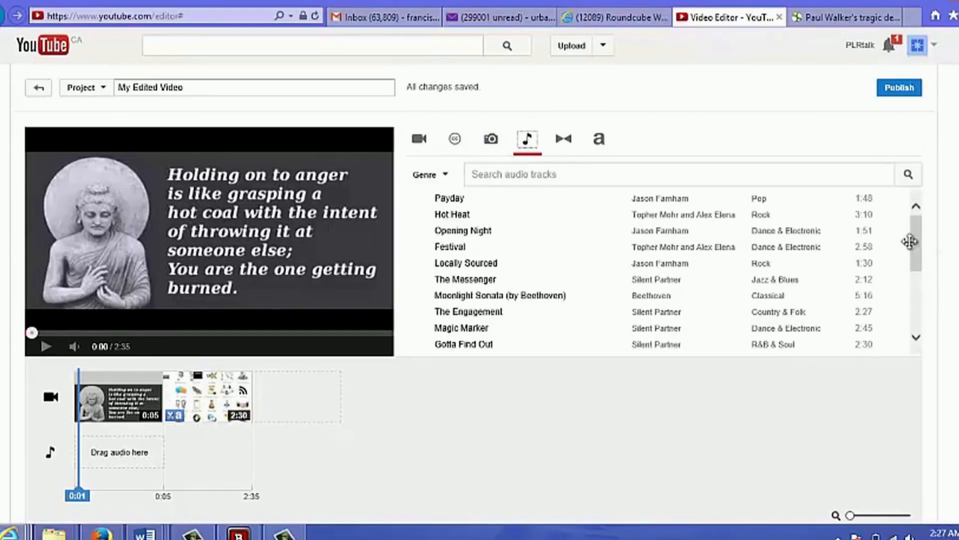
scroll("down", 3)
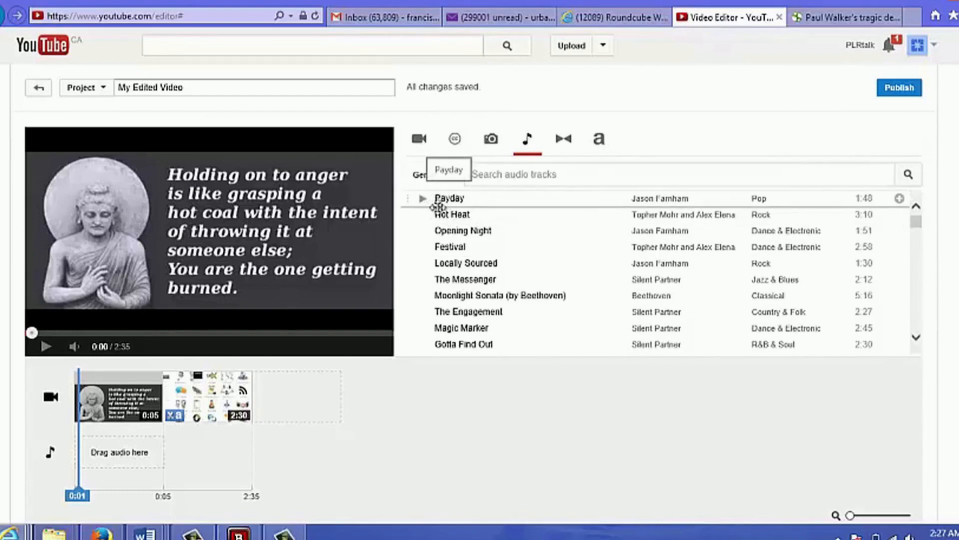
mouse_move(269, 383)
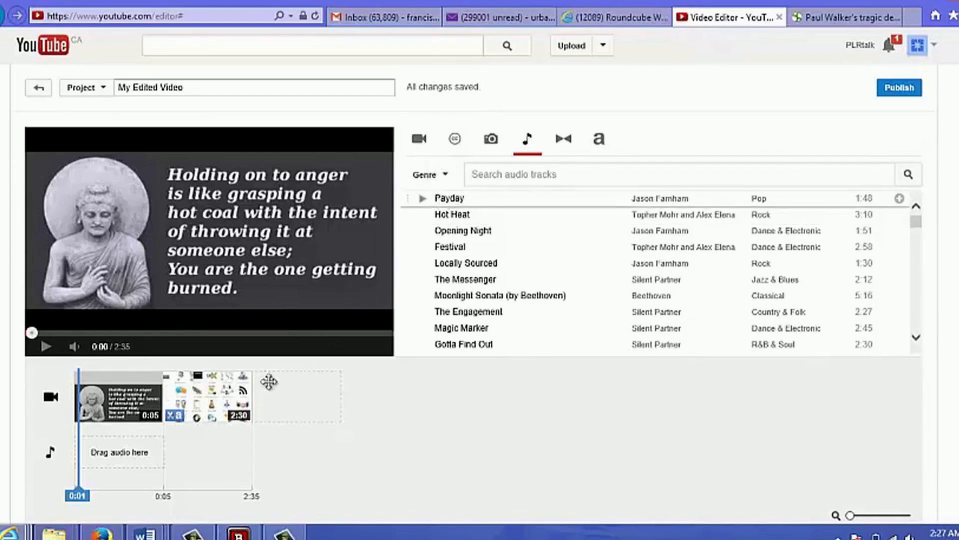
left_click_drag(450, 198, 156, 462)
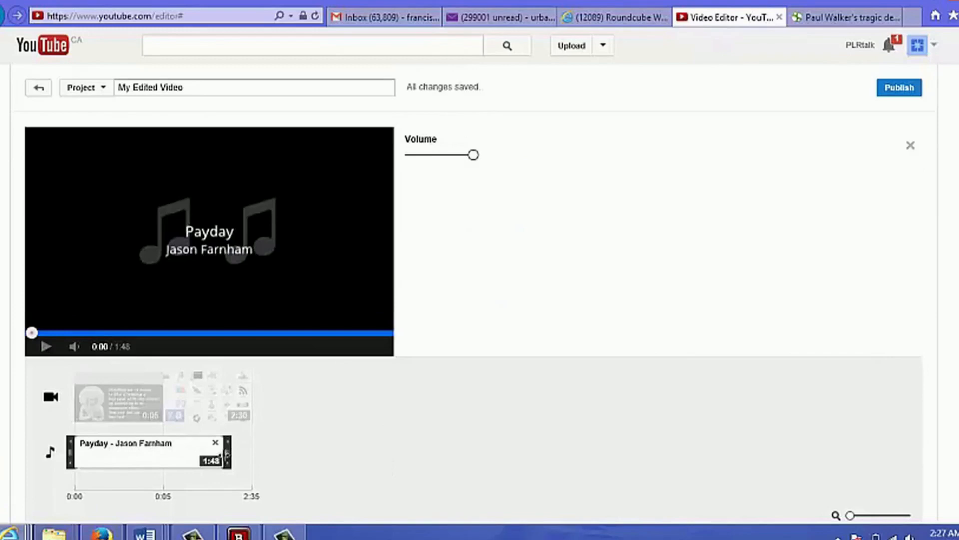
Shorten the Payday clip from 1:48 to about 0:04 by dragging its right edge.
left_click_drag(224, 453, 226, 456)
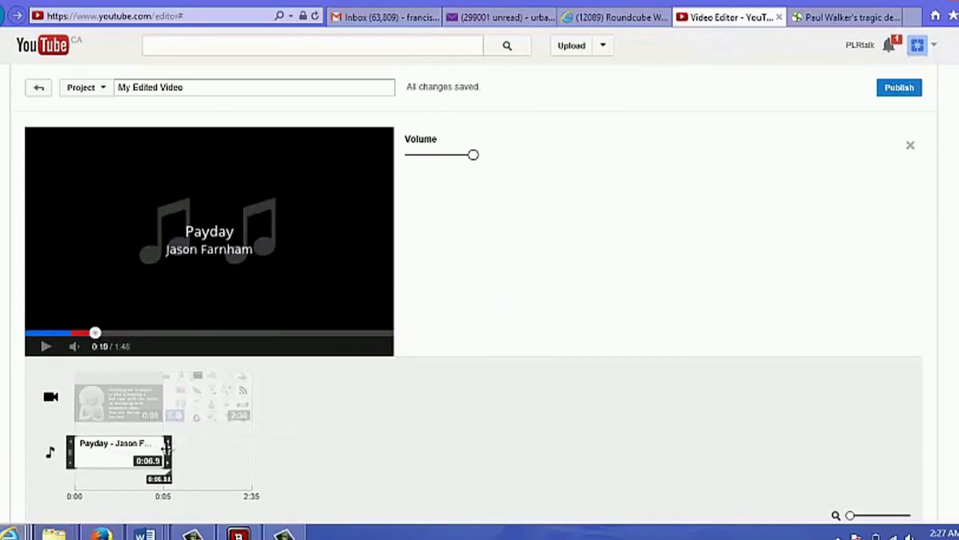
left_click_drag(95, 332, 48, 332)
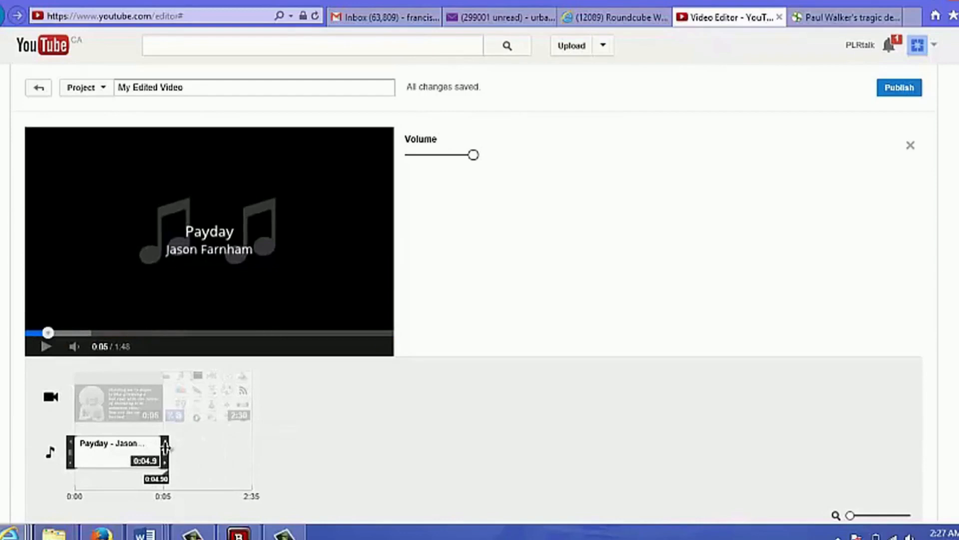
left_click_drag(167, 444, 156, 443)
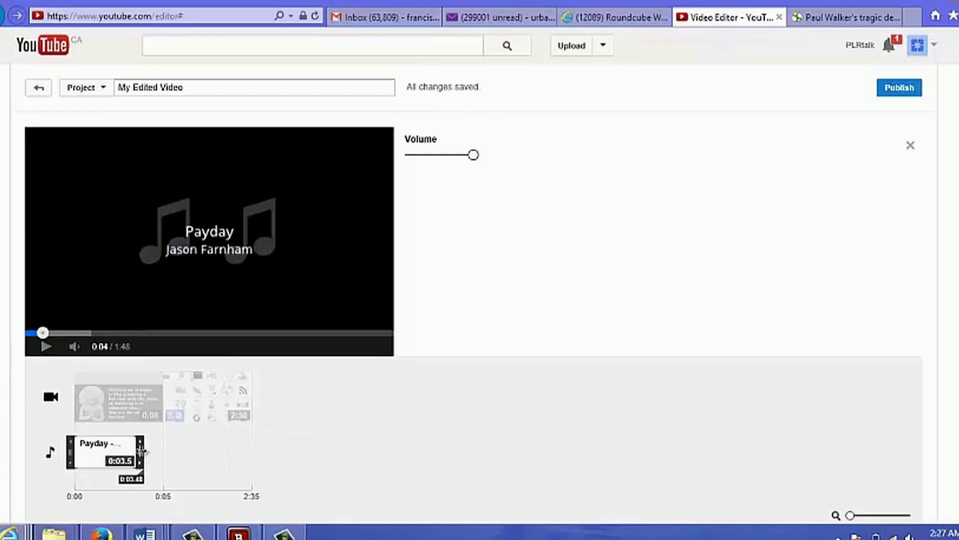
left_click_drag(146, 455, 152, 456)
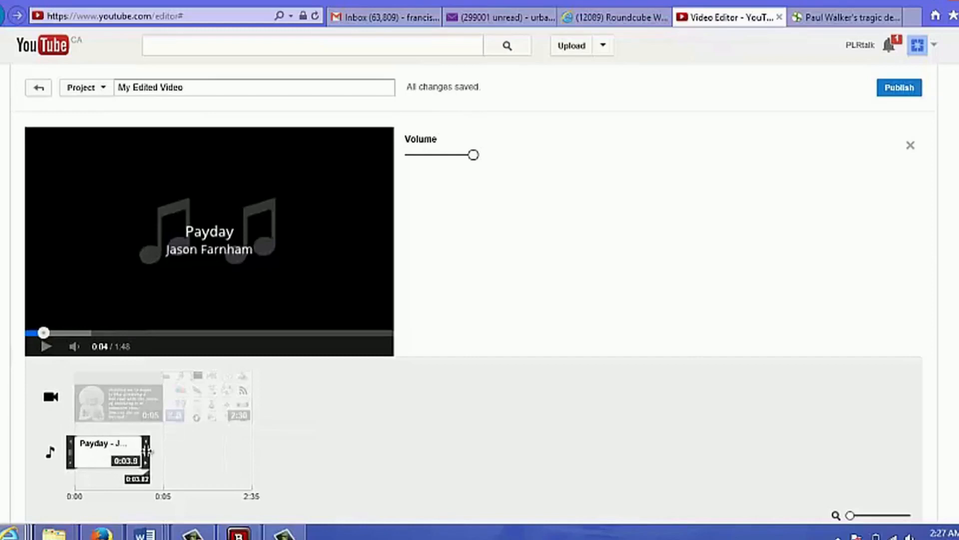
left_click_drag(145, 458, 153, 459)
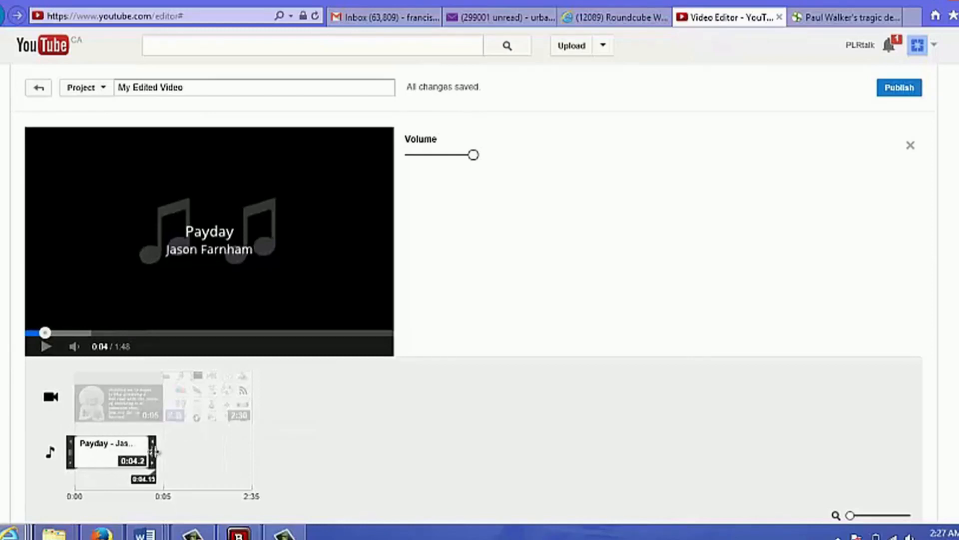